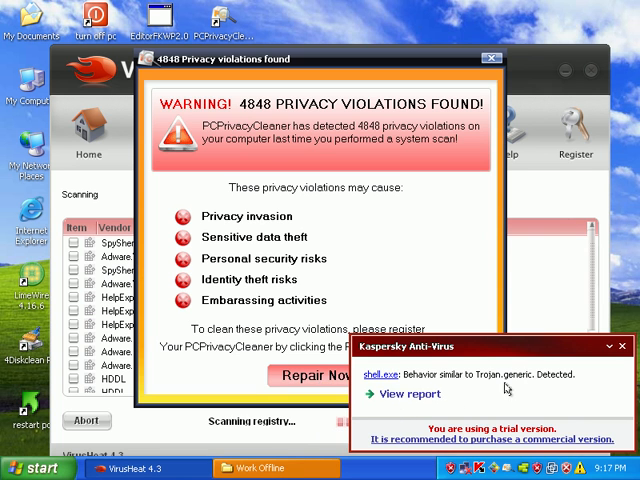
mouse_move(484, 468)
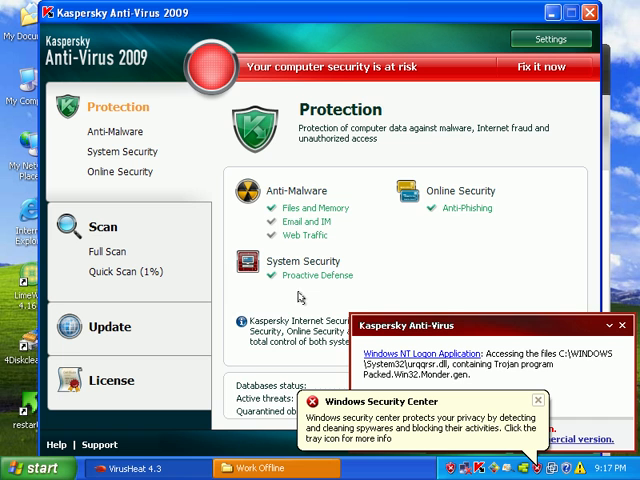
mouse_move(182, 334)
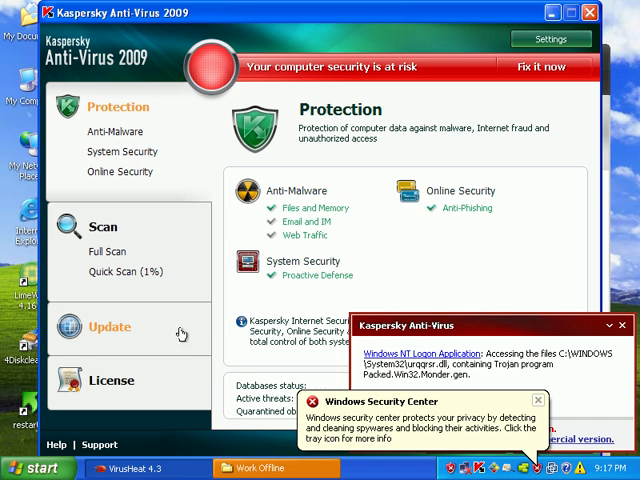
- Show the Update section listing the obsolete database status and signature totals
click(108, 328)
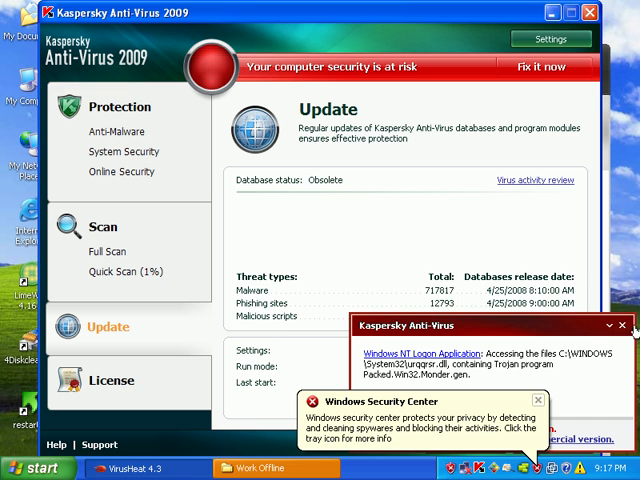
mouse_move(408, 146)
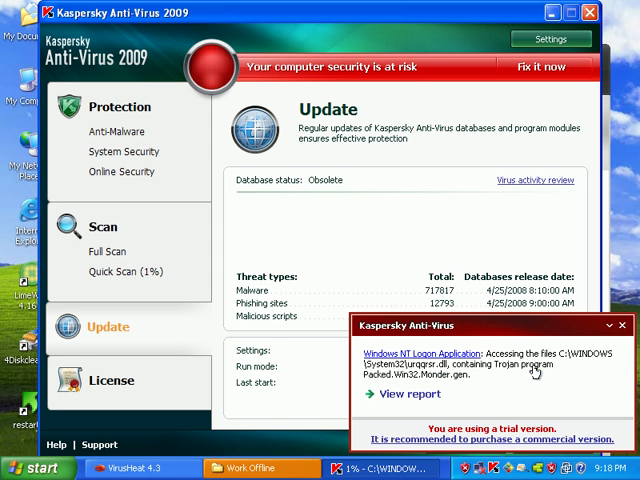
mouse_move(270, 8)
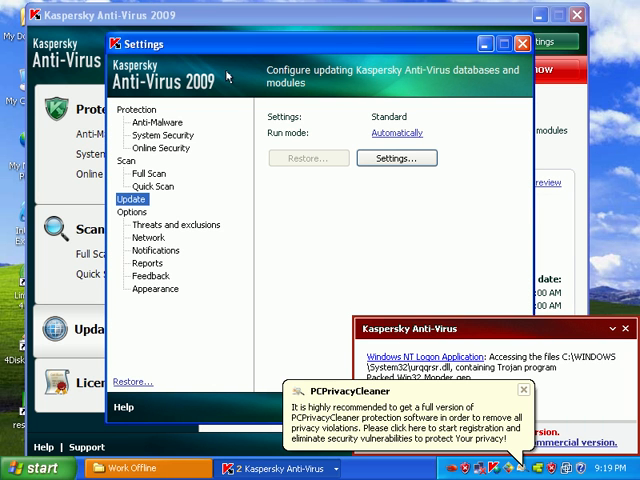
mouse_move(156, 130)
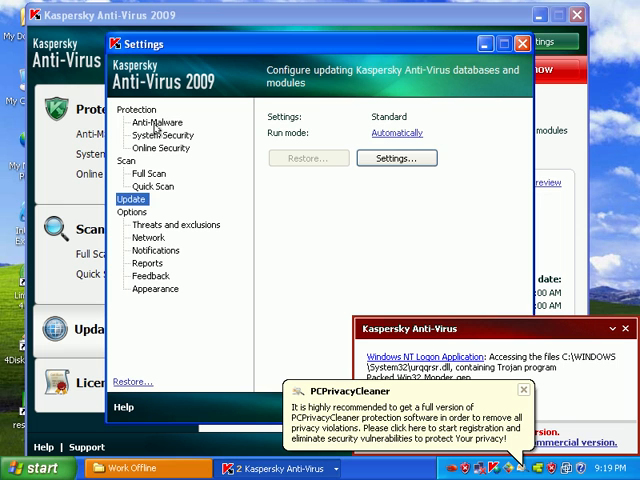
- Switch the Settings window to the Anti-Malware protection page
click(156, 122)
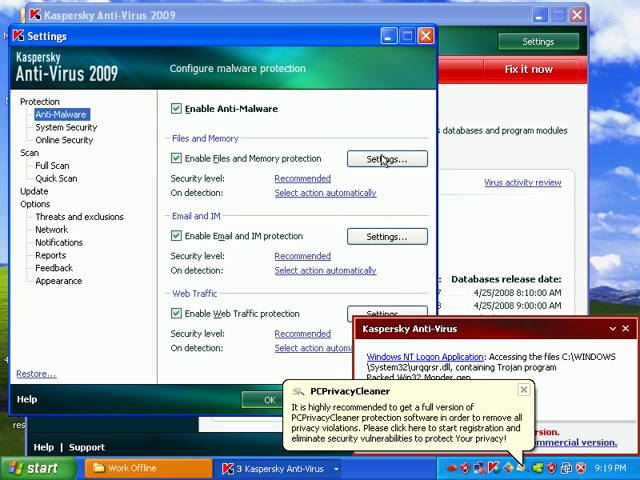
- Enable heuristic analysis and archive scanning in Files and Memory protection, reviewing Additional options, and confirm
click(386, 160)
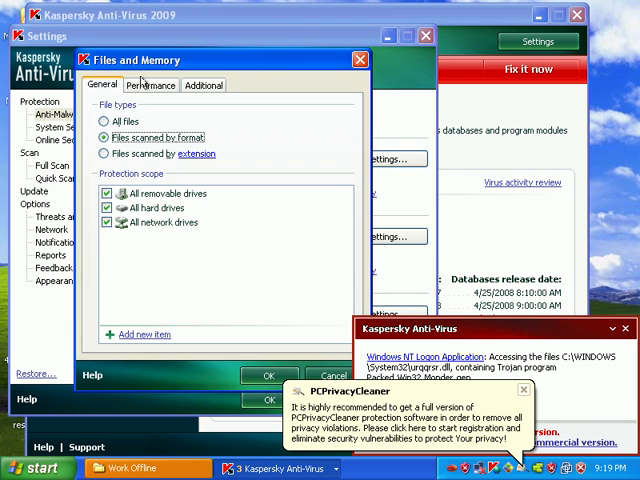
click(150, 84)
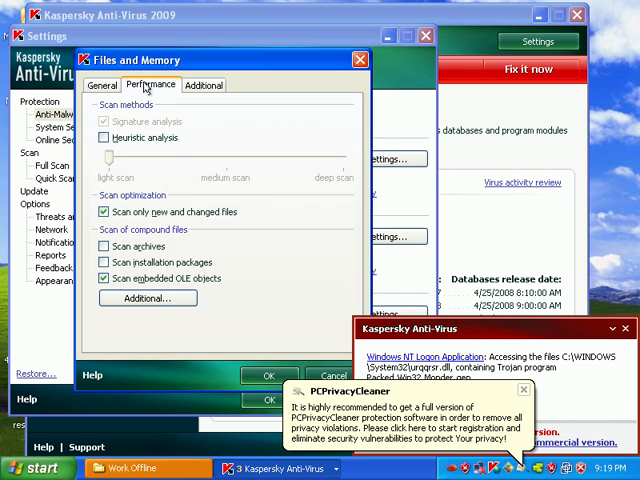
click(104, 138)
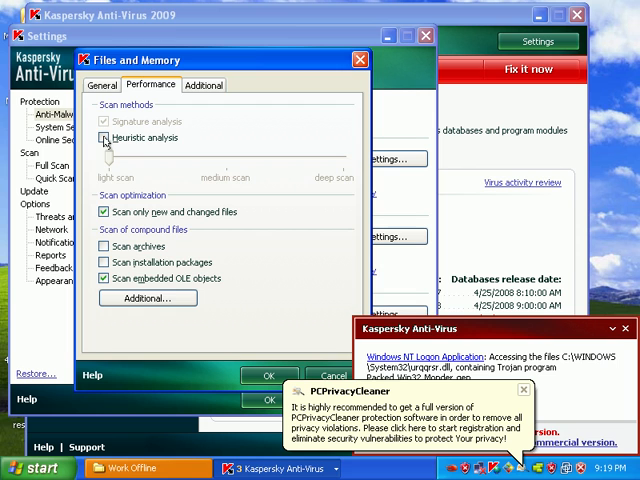
click(104, 138)
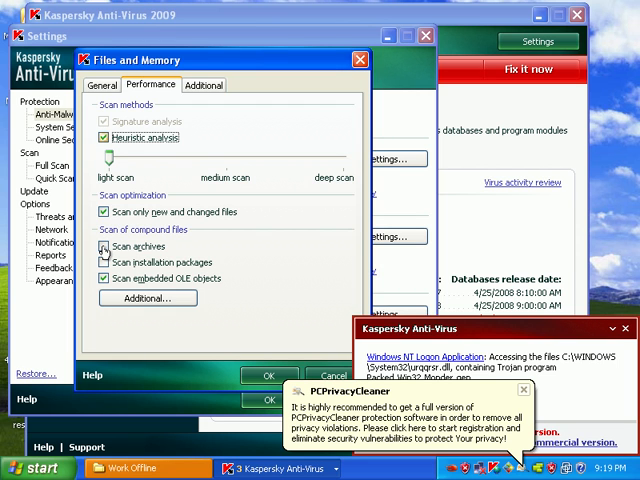
click(104, 246)
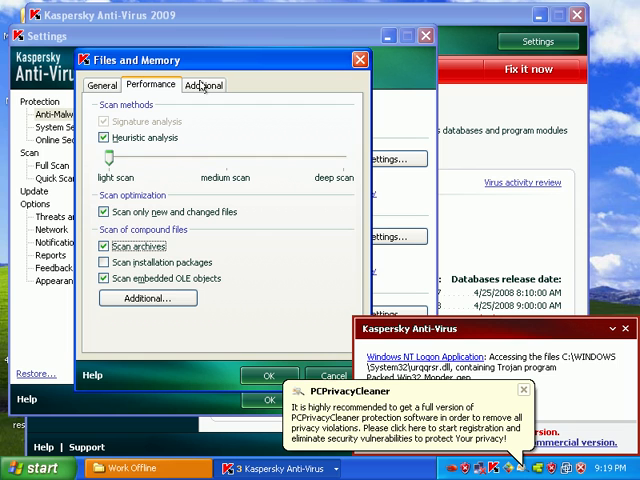
click(204, 84)
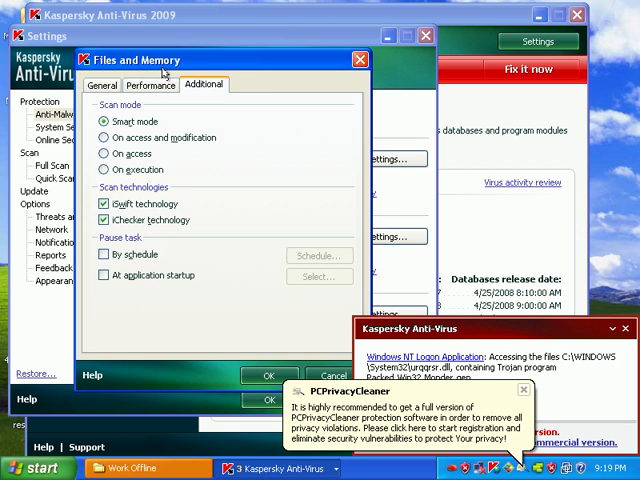
click(152, 84)
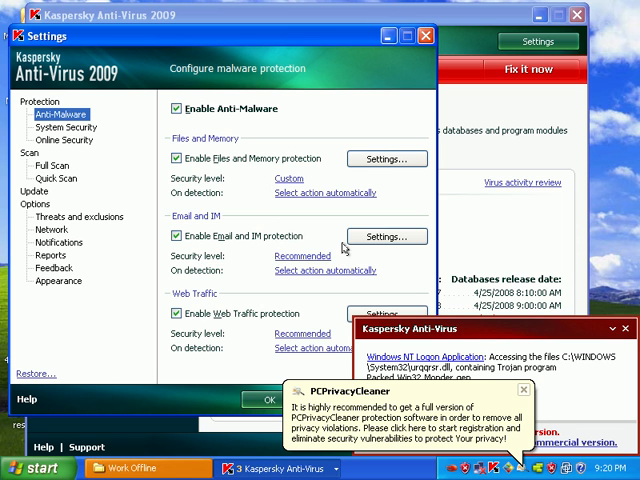
mouse_move(112, 198)
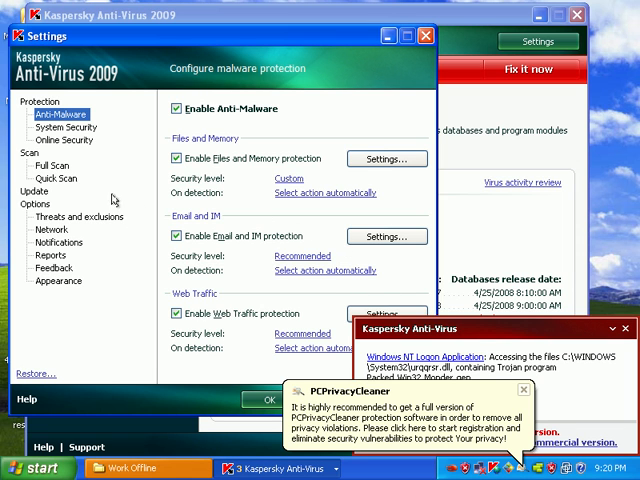
- In System Security's Proactive Defense settings, enable hidden objects and hidden processes detection and confirm
click(64, 128)
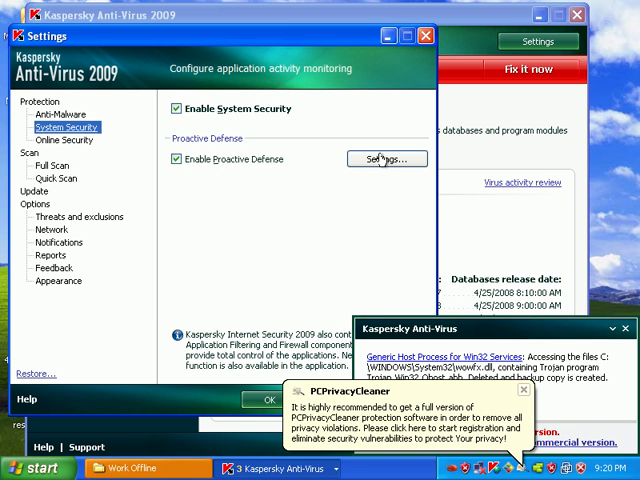
click(388, 158)
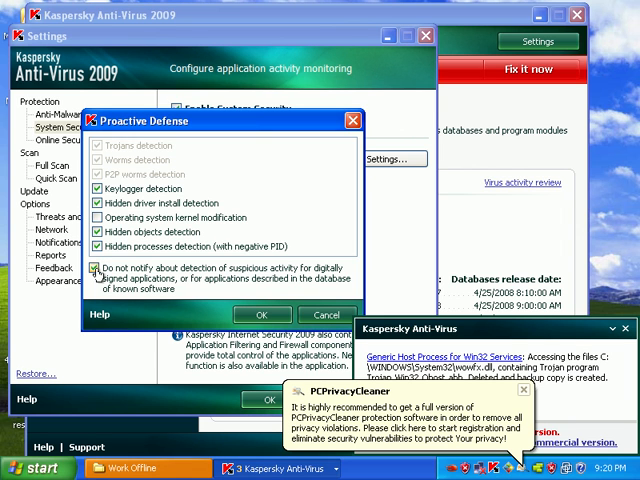
click(92, 218)
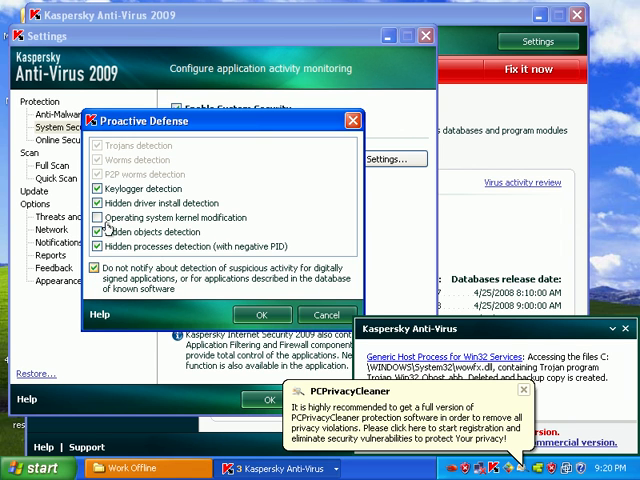
click(96, 216)
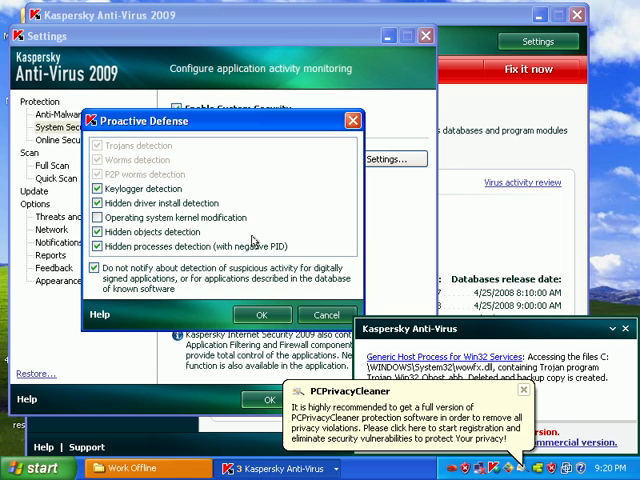
mouse_move(312, 316)
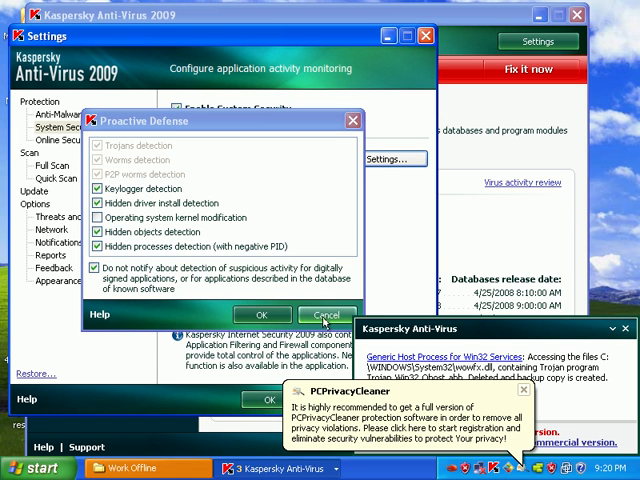
click(328, 316)
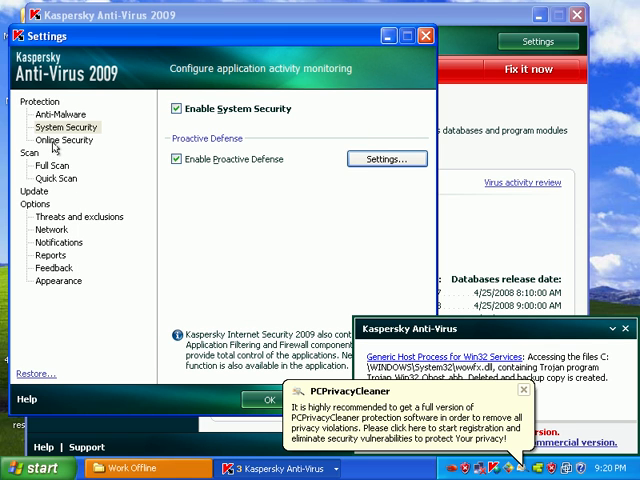
- Reach the Threats and exclusions page, dismissing the repeated bad image error messages
click(64, 140)
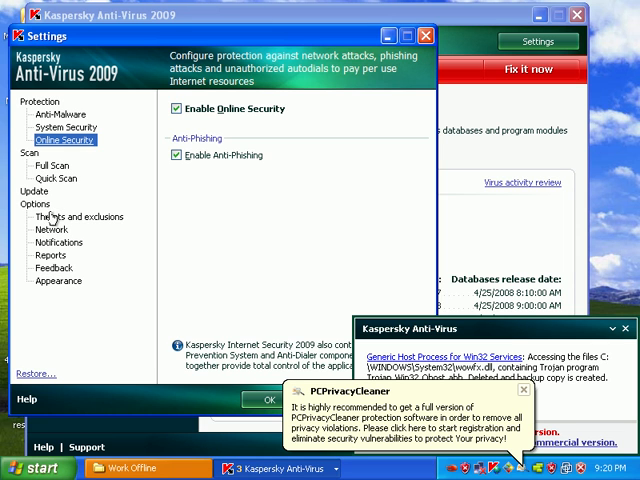
click(76, 216)
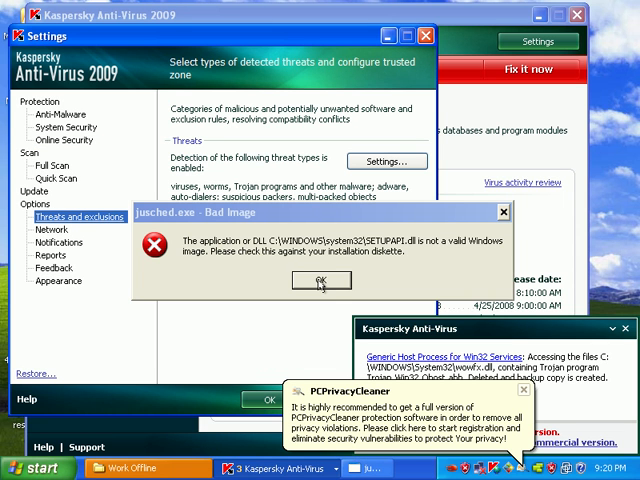
click(320, 280)
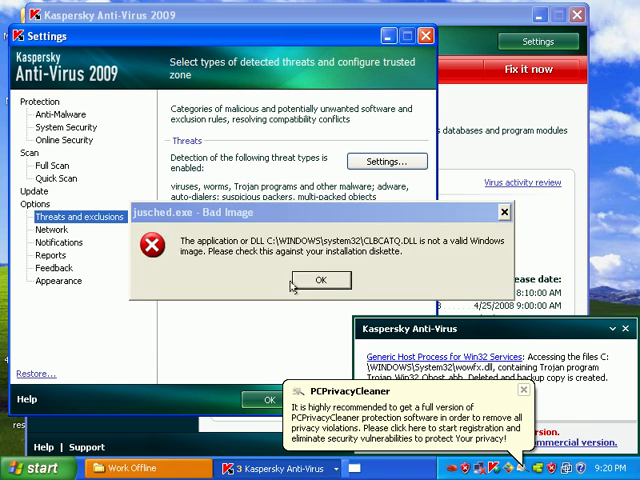
click(320, 280)
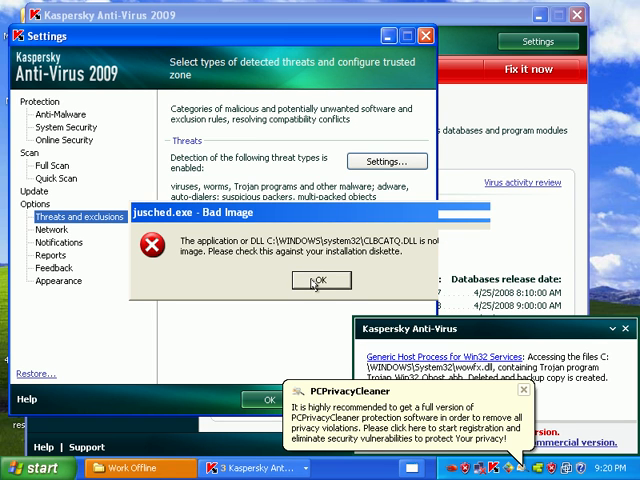
click(320, 280)
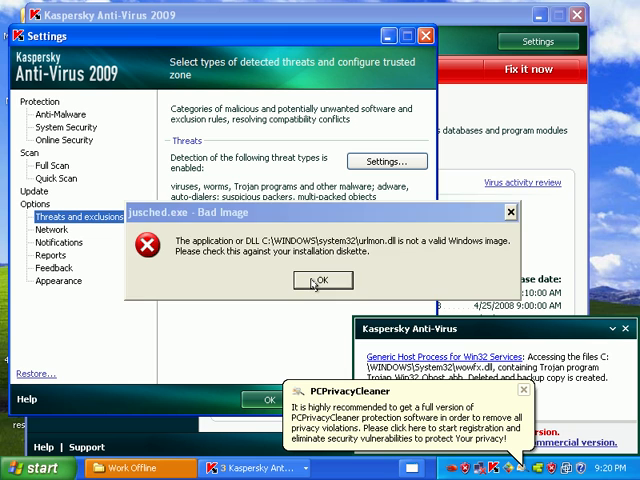
click(322, 280)
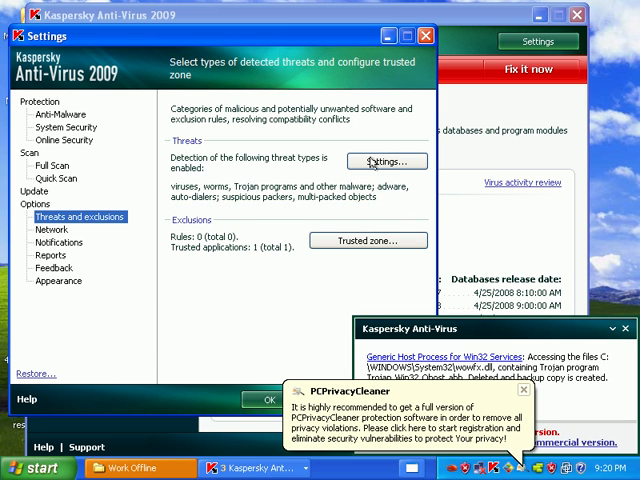
- Add adware, auto-dialers and packed-object categories to the detected threat types and confirm
click(386, 160)
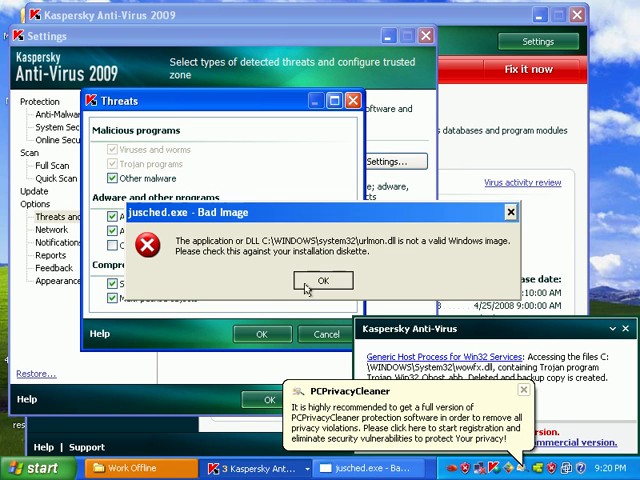
click(322, 280)
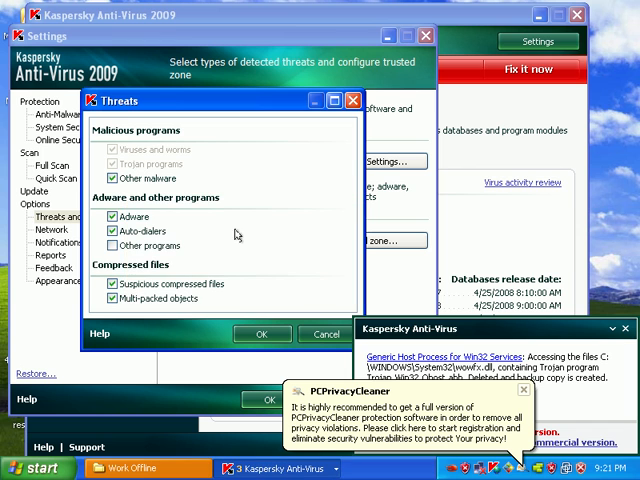
click(112, 246)
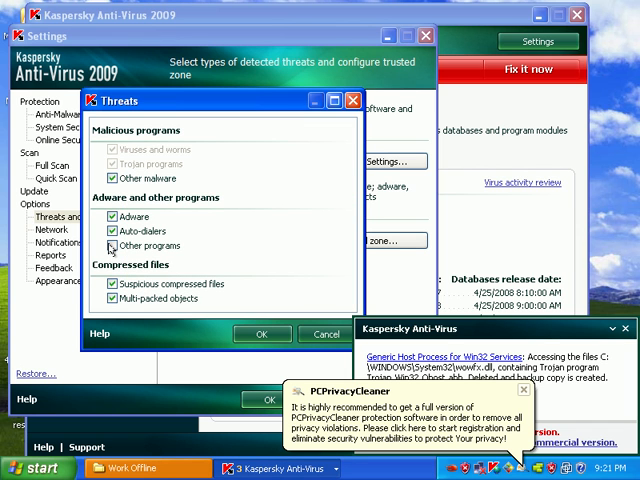
click(112, 244)
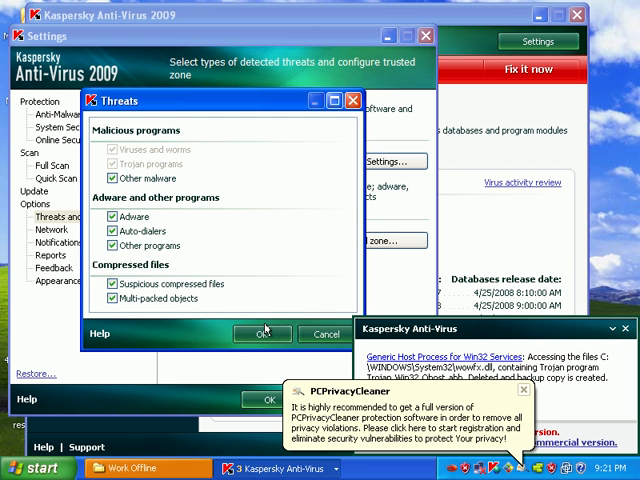
click(260, 332)
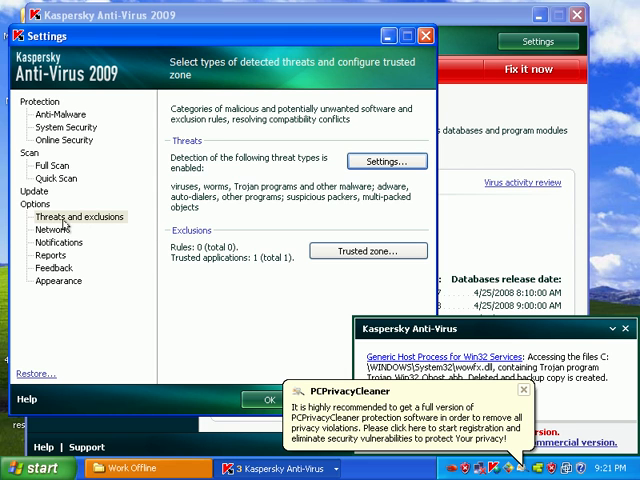
- Review the Network, Online Security and System Security pages, then the Anti-Malware web traffic options
click(48, 228)
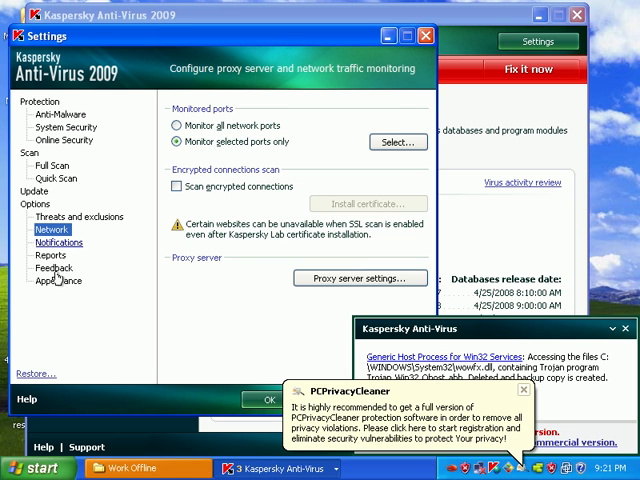
click(64, 140)
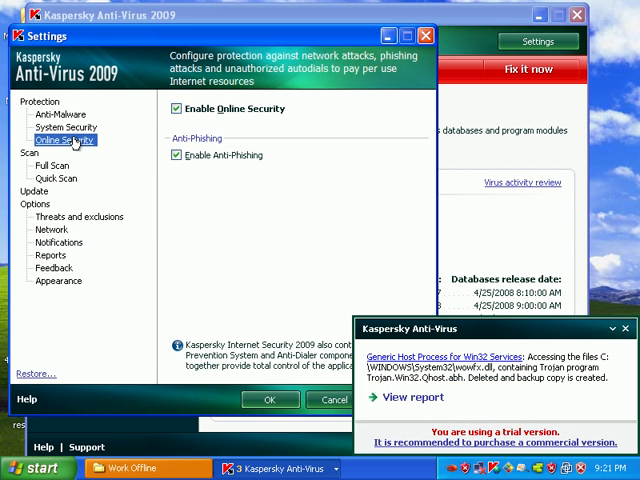
click(66, 128)
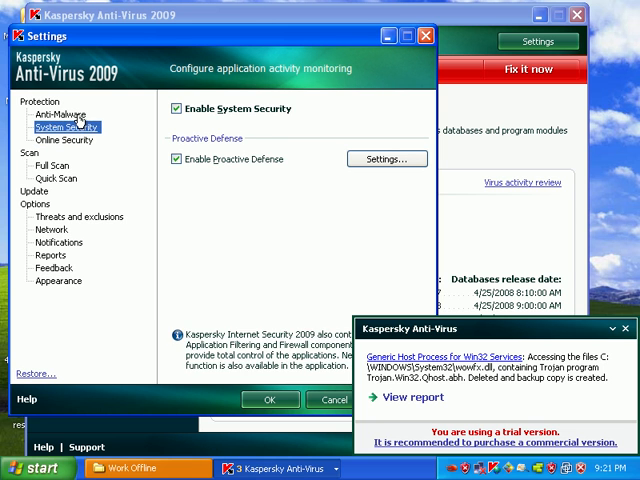
click(52, 112)
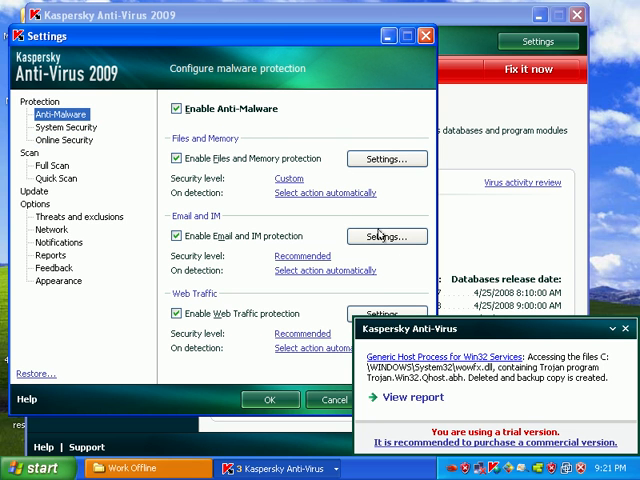
click(388, 314)
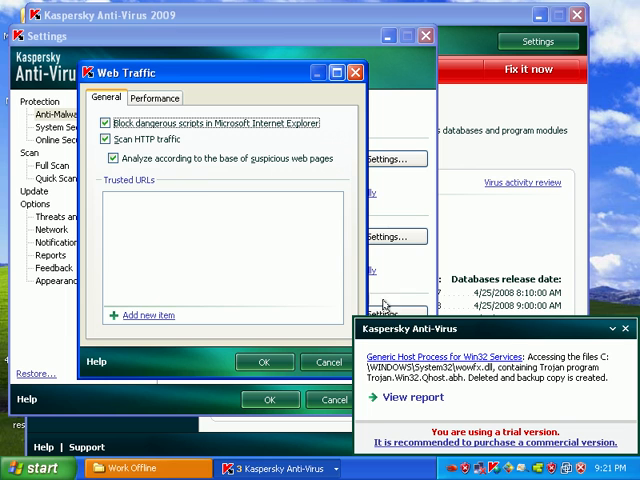
mouse_move(340, 256)
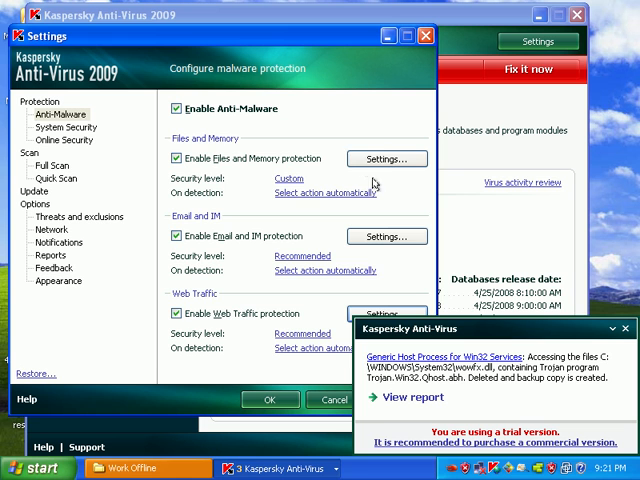
- Review Files and Memory performance and additional scan options, confirm them and save all settings
click(386, 158)
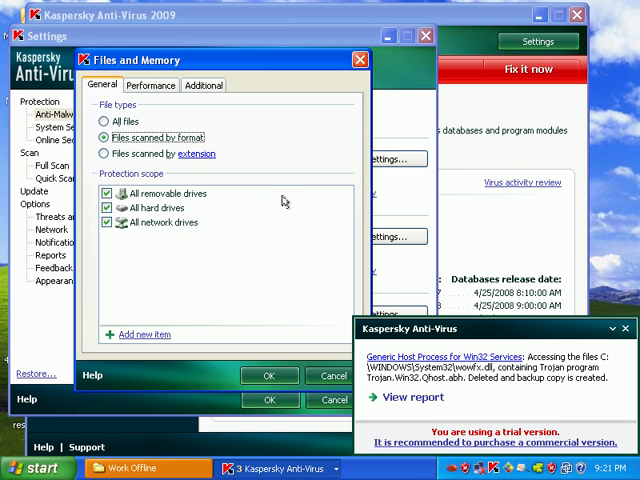
click(150, 84)
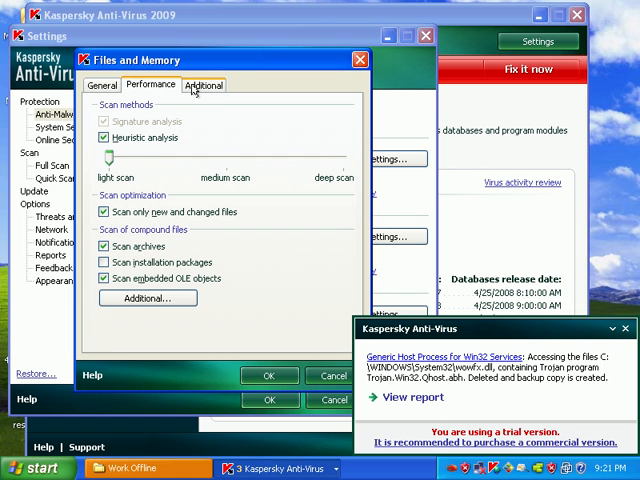
click(204, 84)
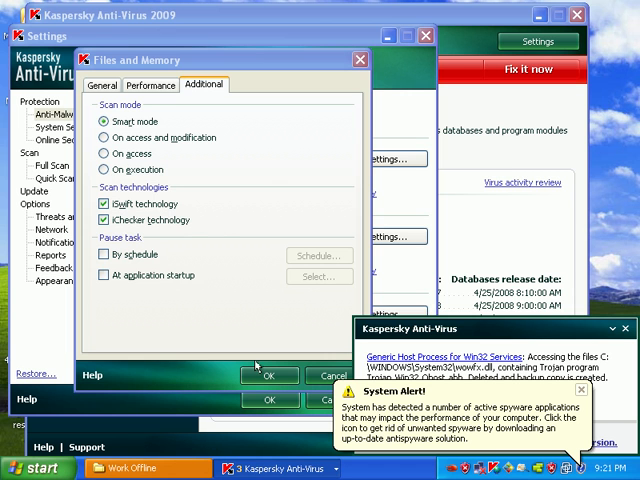
click(268, 376)
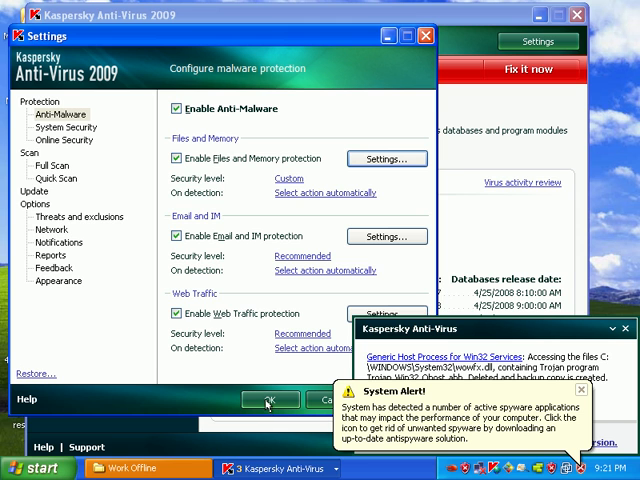
click(270, 400)
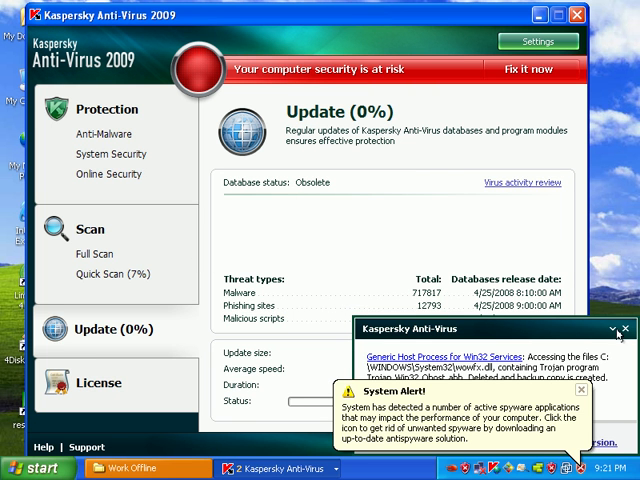
mouse_move(316, 20)
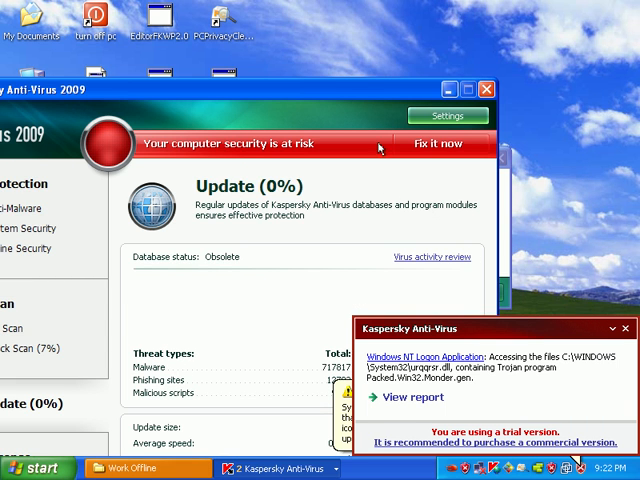
mouse_move(372, 192)
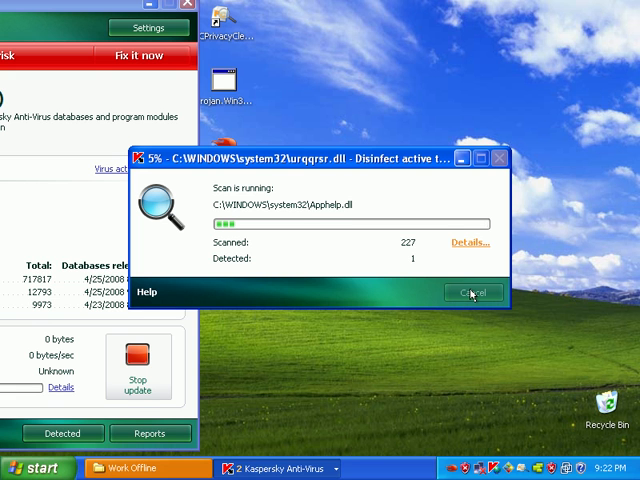
mouse_move(272, 180)
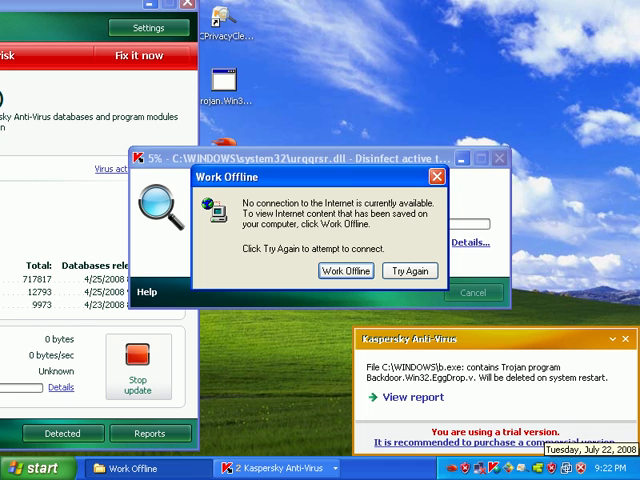
mouse_move(226, 356)
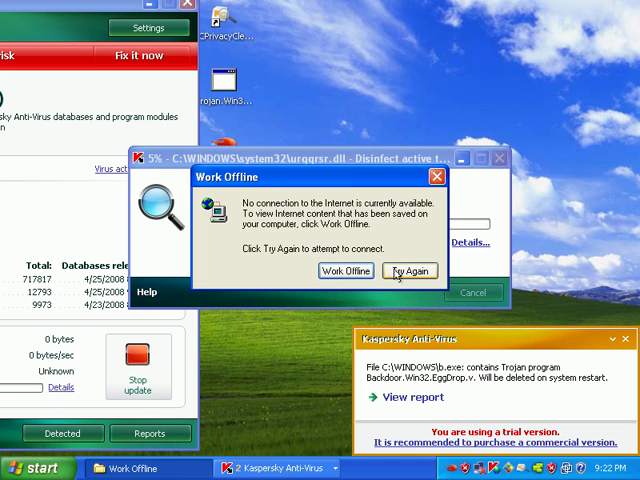
mouse_move(396, 232)
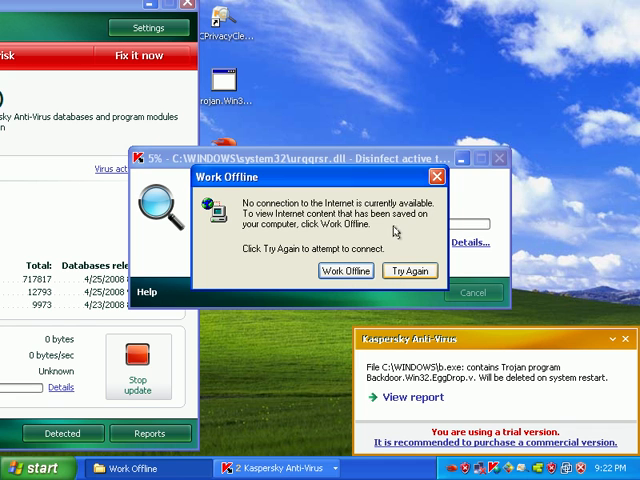
- Dismiss the no-internet-connection prompt so the scan continues
click(344, 270)
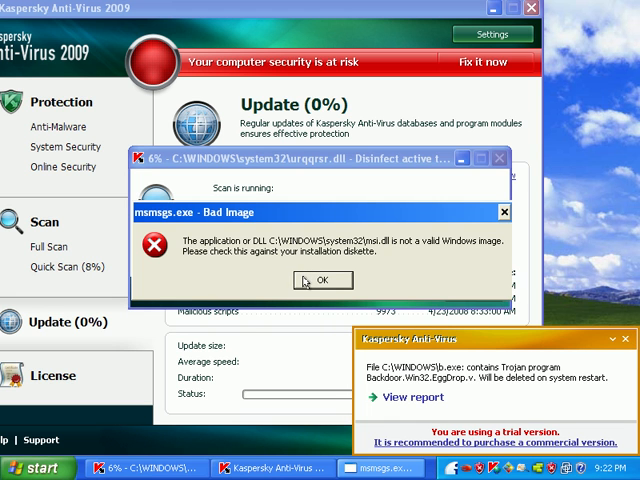
- Dismiss the repeated bad image error about the damaged system DLL
click(320, 280)
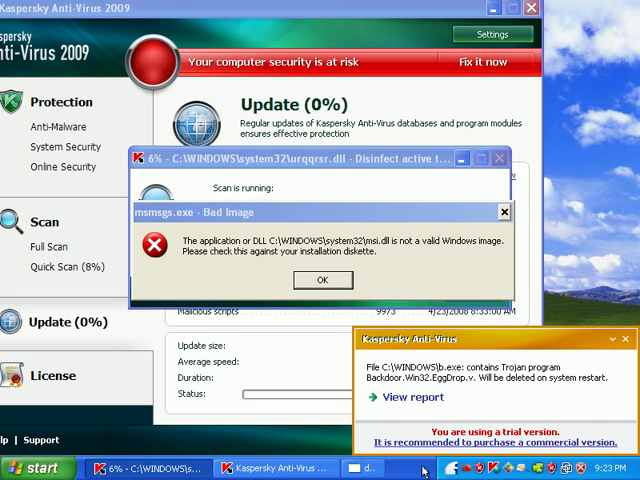
click(322, 280)
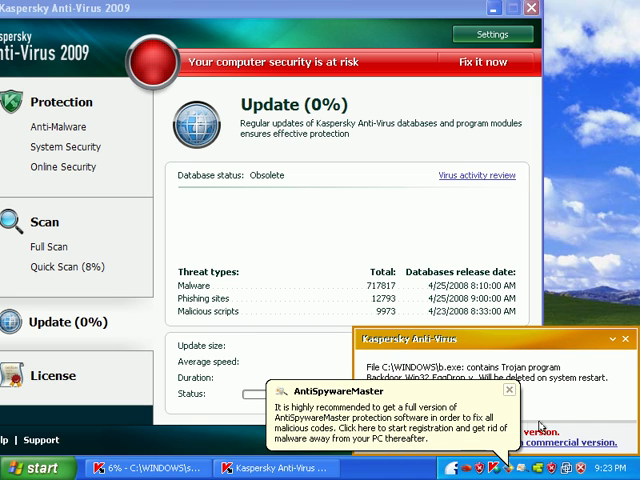
mouse_move(378, 140)
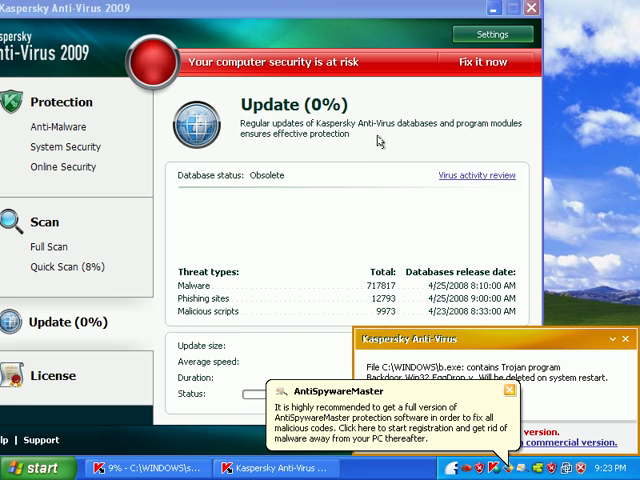
mouse_move(372, 284)
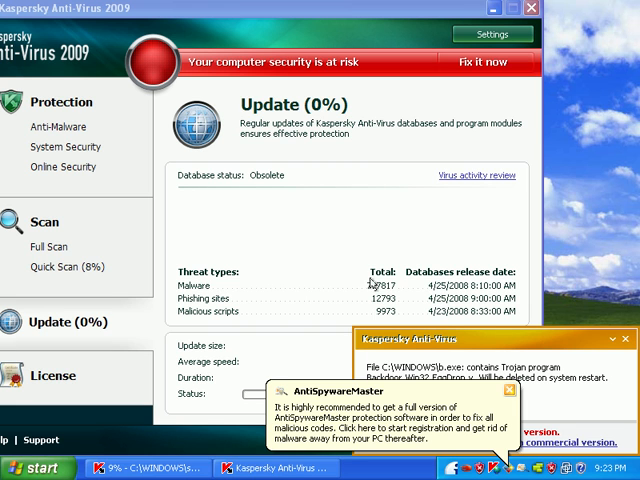
mouse_move(428, 388)
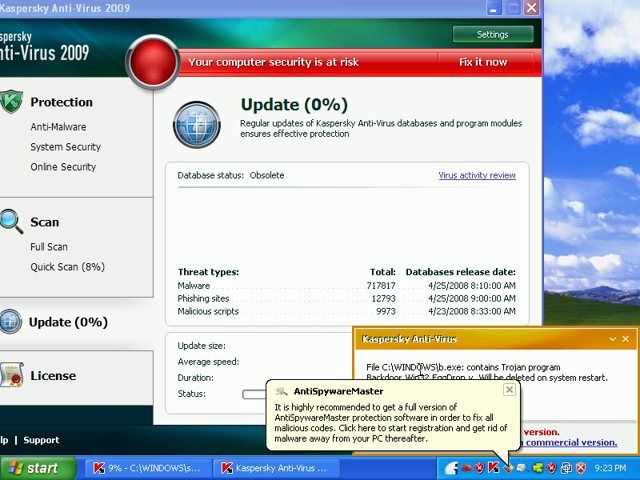
mouse_move(348, 468)
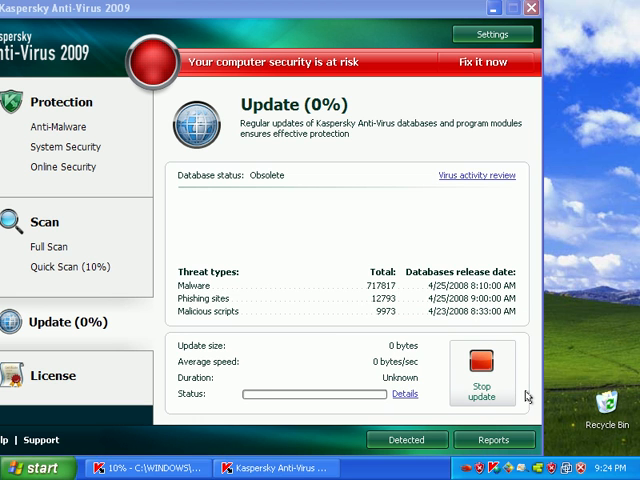
mouse_move(414, 368)
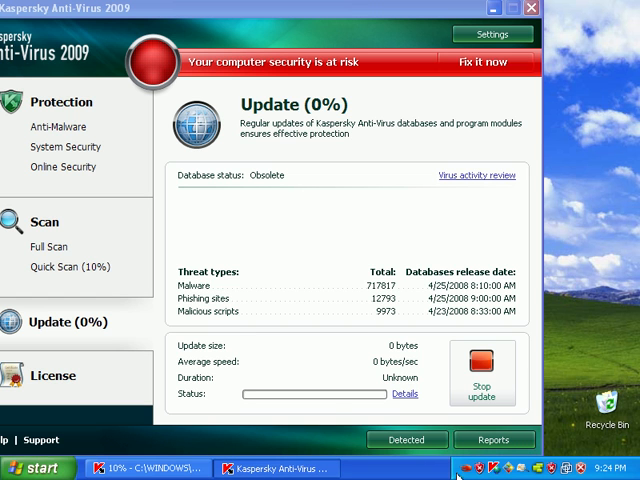
mouse_move(488, 468)
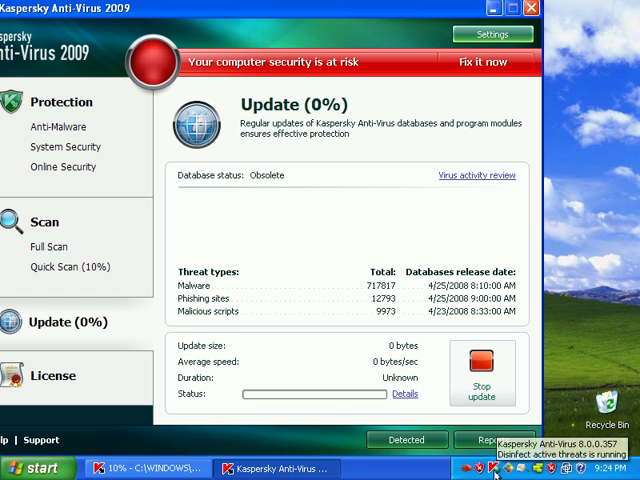